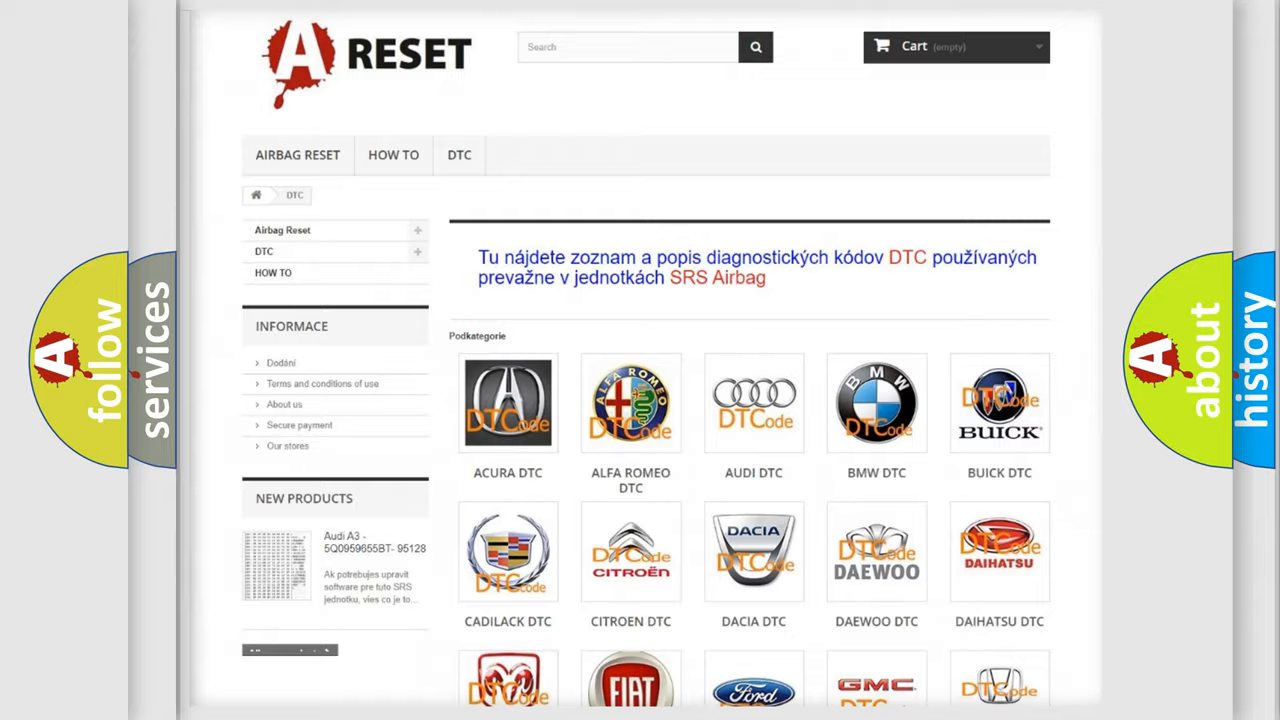
Open the Pontiac DTC code list from the car-make catalogue and scroll through its codes.
{"action": "scroll", "scroll_direction": "down", "scroll_amount": 3}
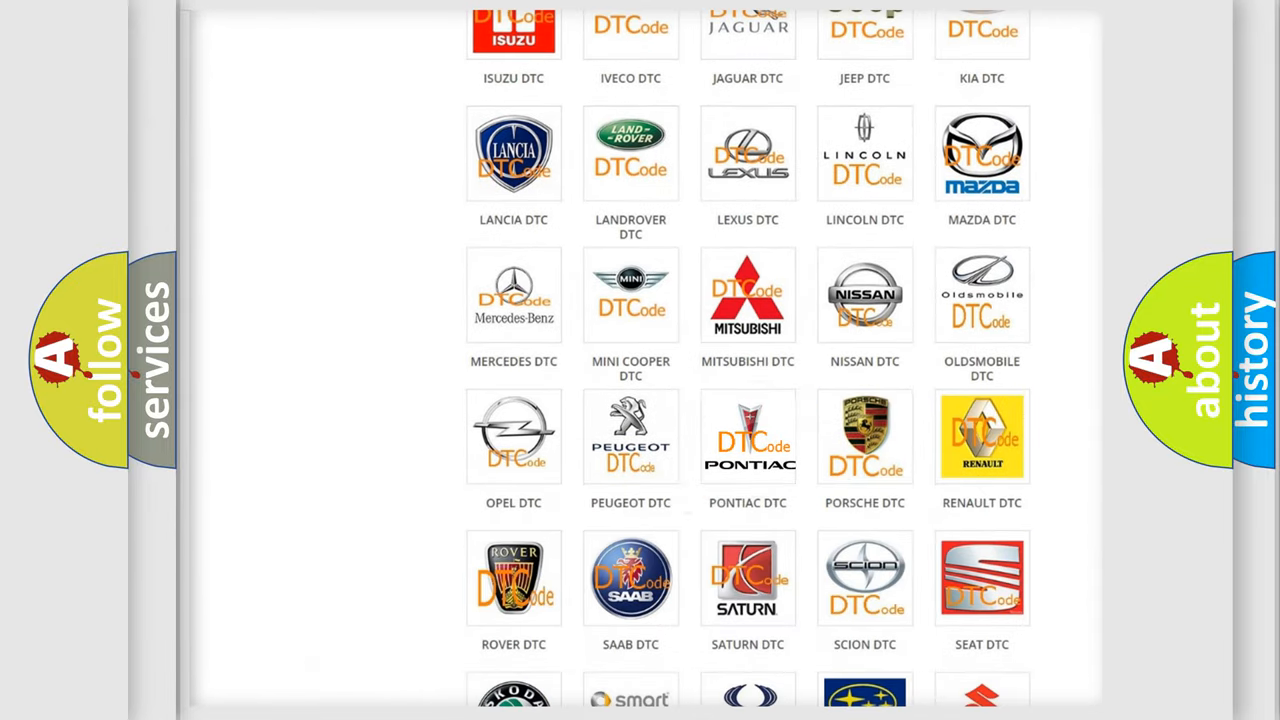
{"action": "left_click", "coordinate": [747, 435]}
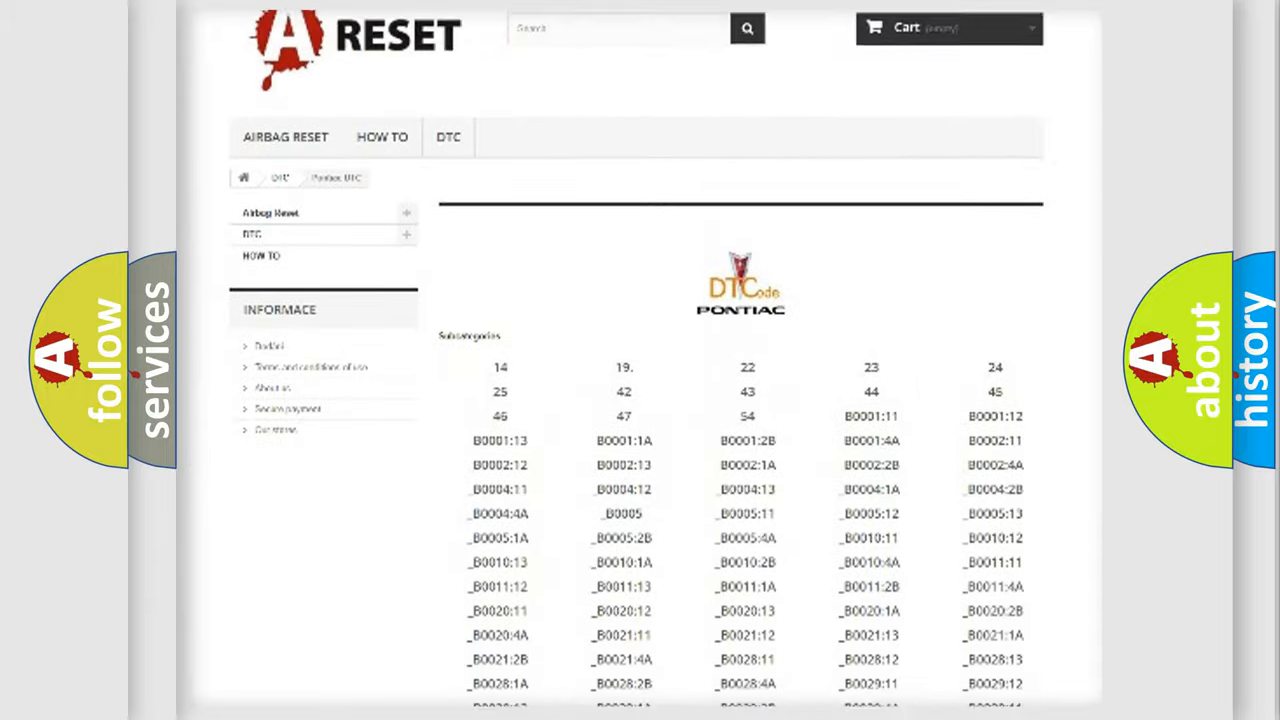
{"action": "scroll", "scroll_direction": "down", "scroll_amount": 3}
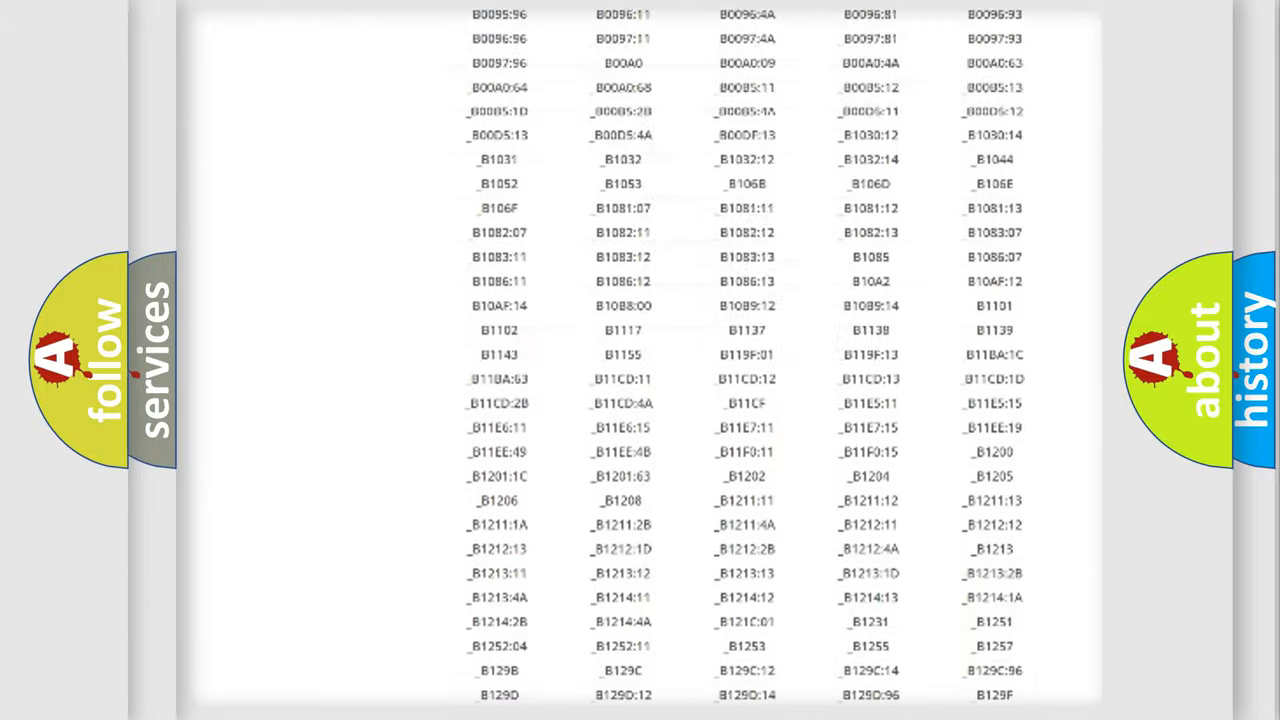
{"action": "scroll", "scroll_direction": "up", "scroll_amount": 3}
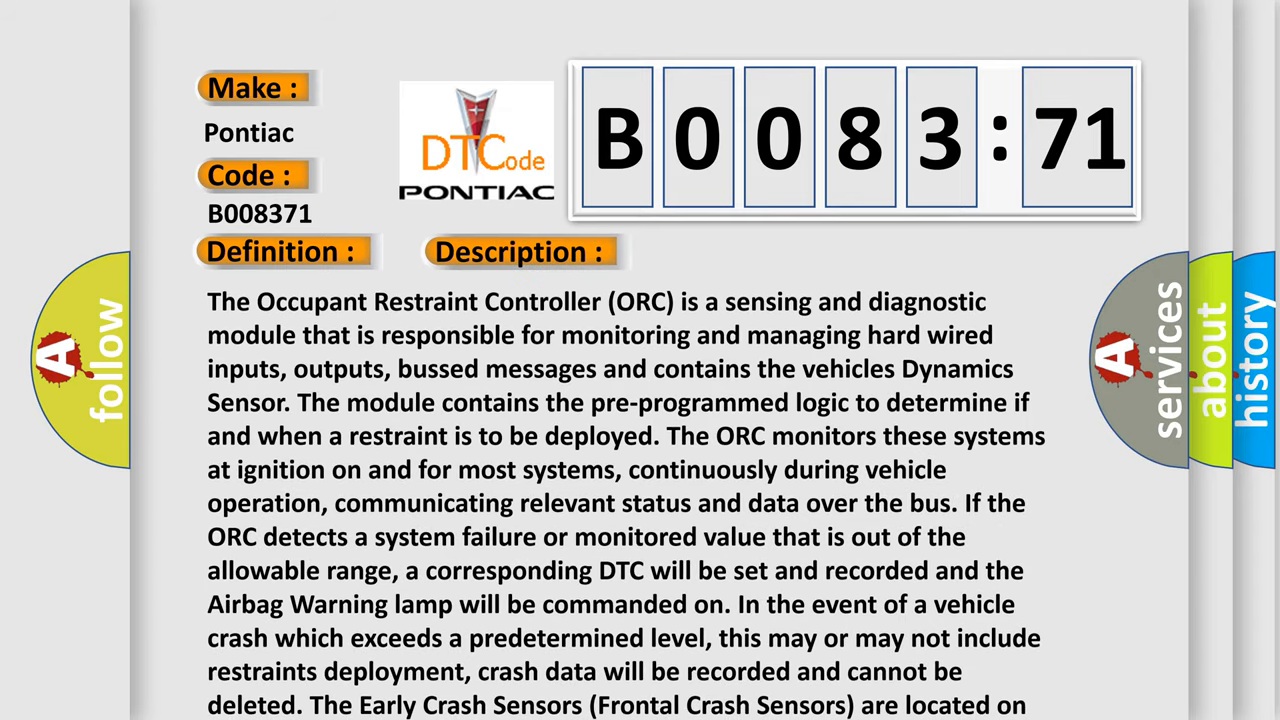
Scroll the B0083:71 description to show the crash, B-pillar, door pressure and yaw sensor locations.
{"action": "scroll", "scroll_direction": "down", "scroll_amount": 3}
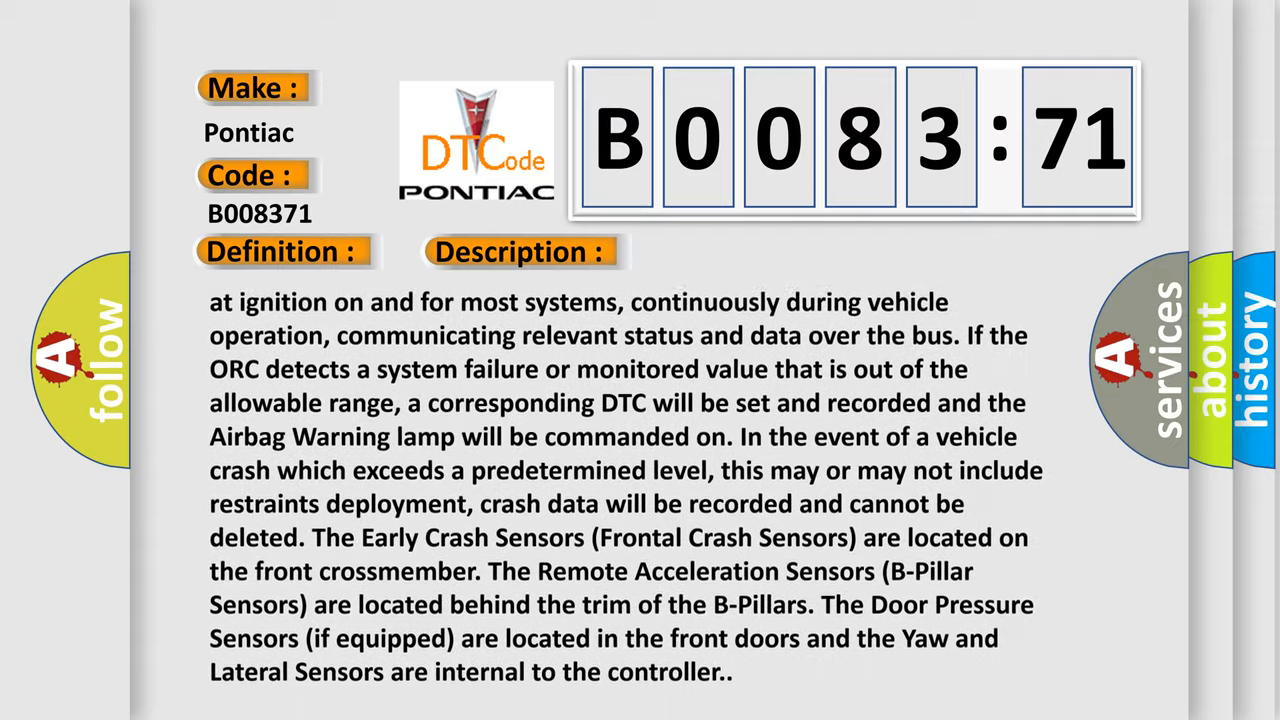